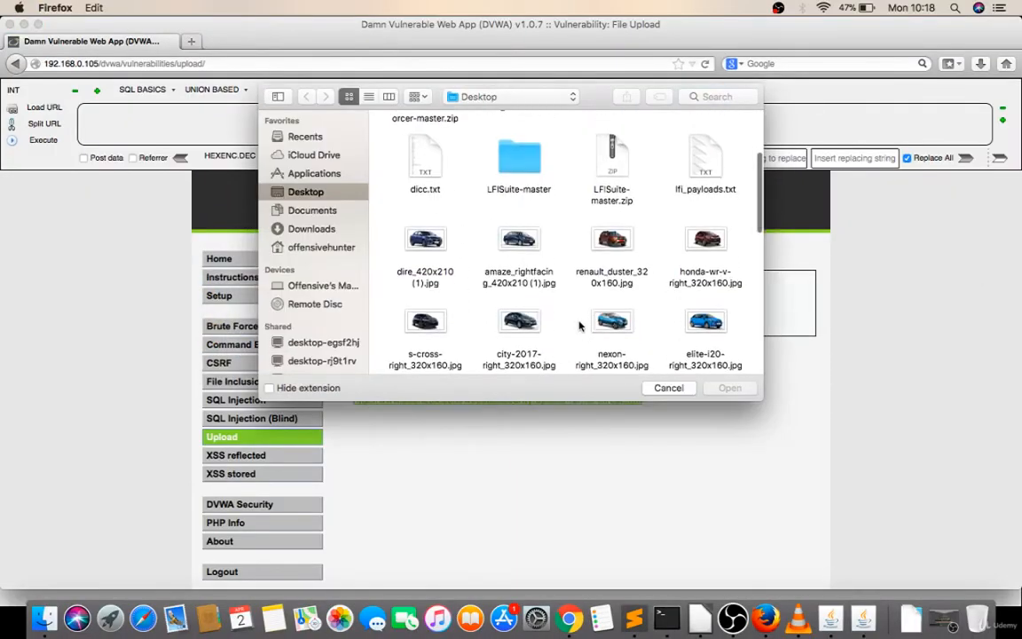
Step: Upload honda-wr-v-right_320x160.jpg through DVWA's File Upload page
click(706, 238)
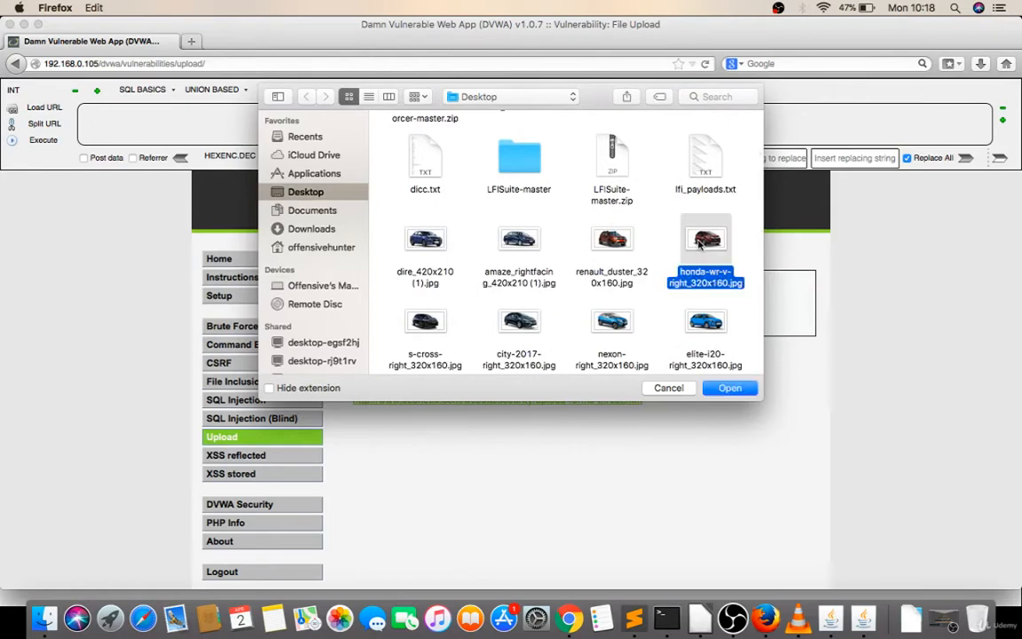
click(730, 387)
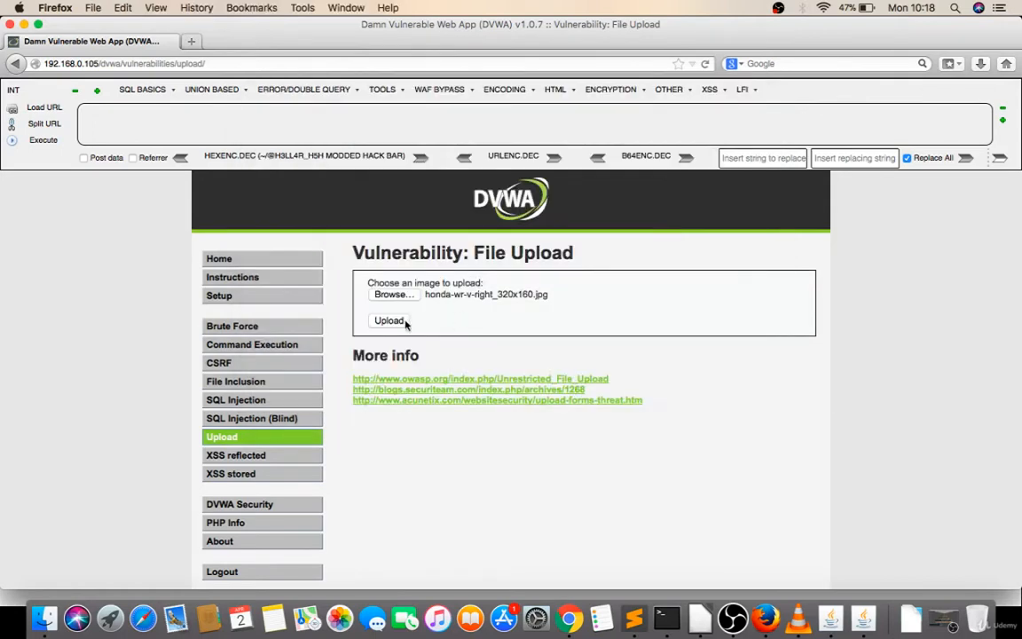
click(388, 320)
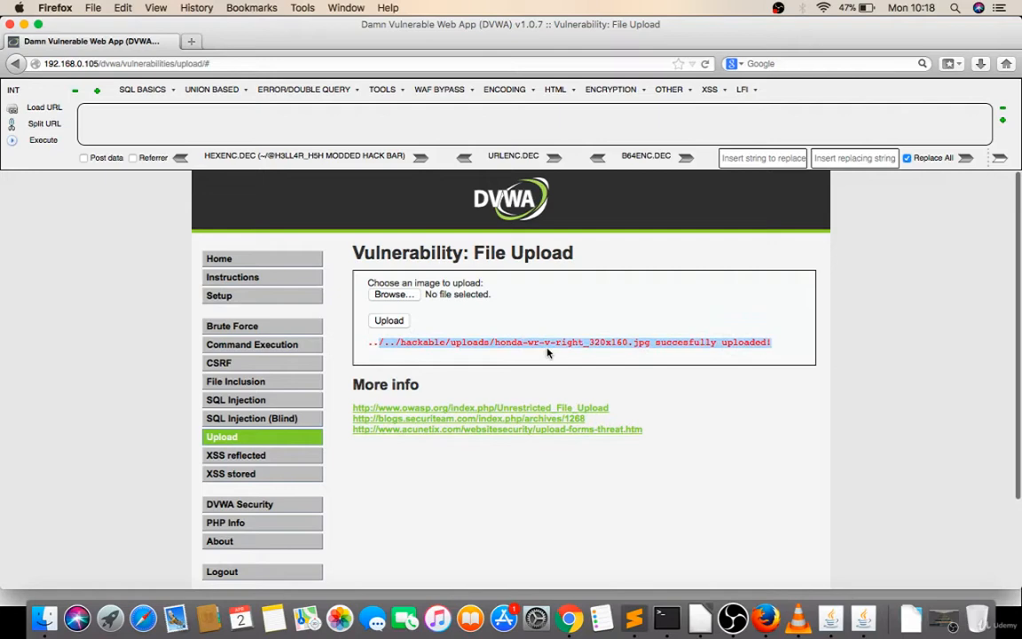
Step: View the page source to find the uploaded file's path
right_click(679, 401)
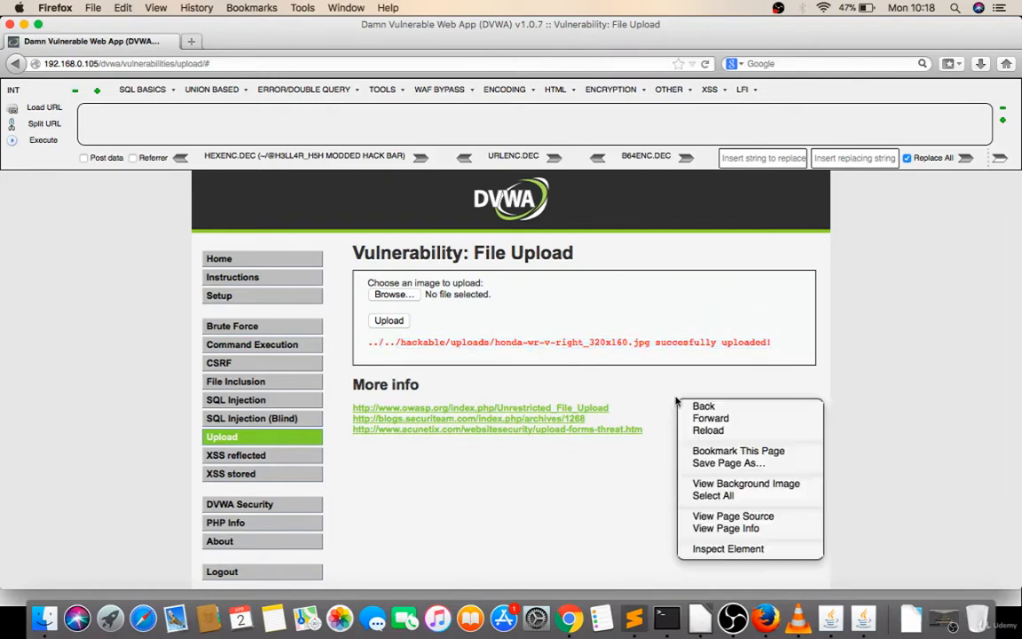
click(732, 515)
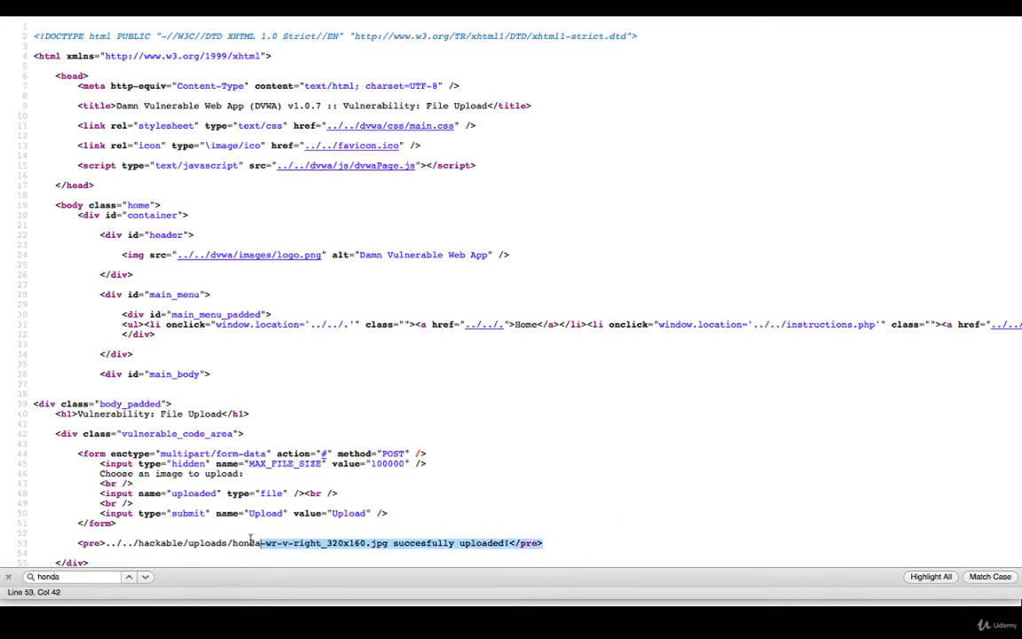
scroll(down, 3)
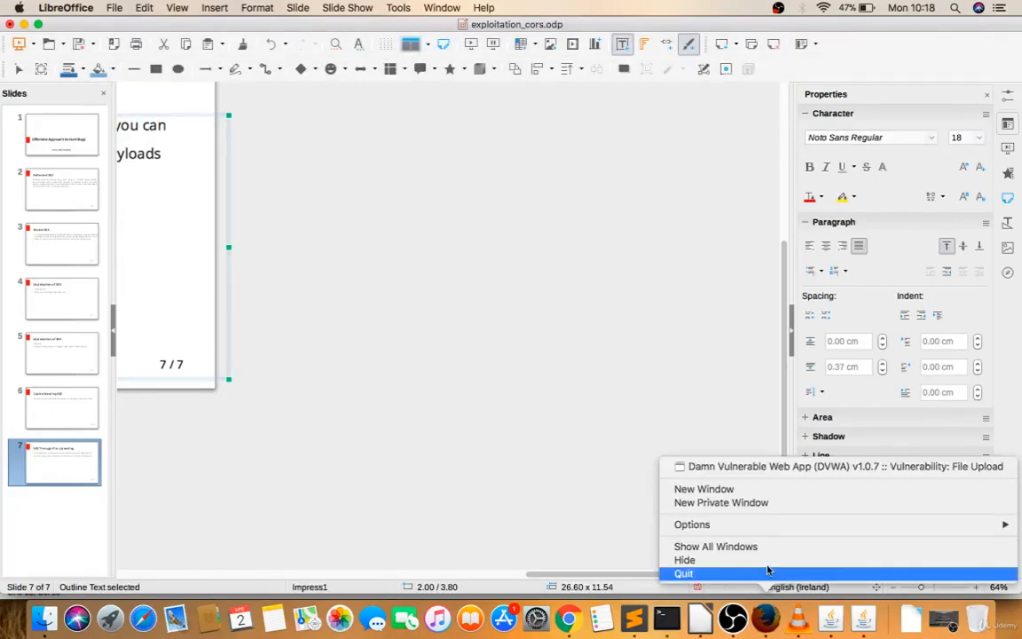
Step: Re-select the Honda image on the upload page, then close and quit Firefox
click(844, 465)
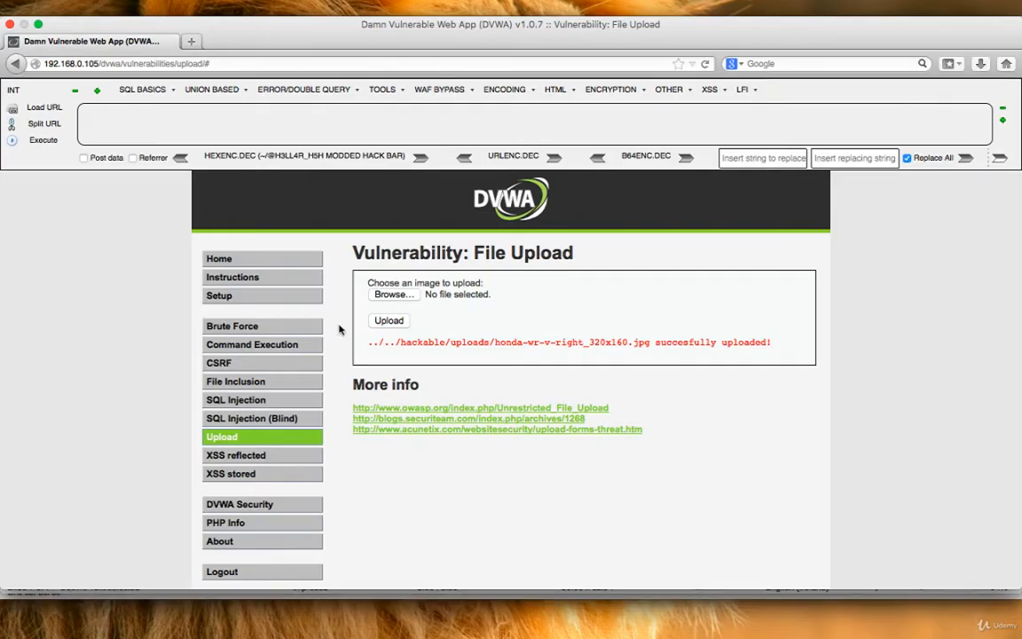
click(392, 295)
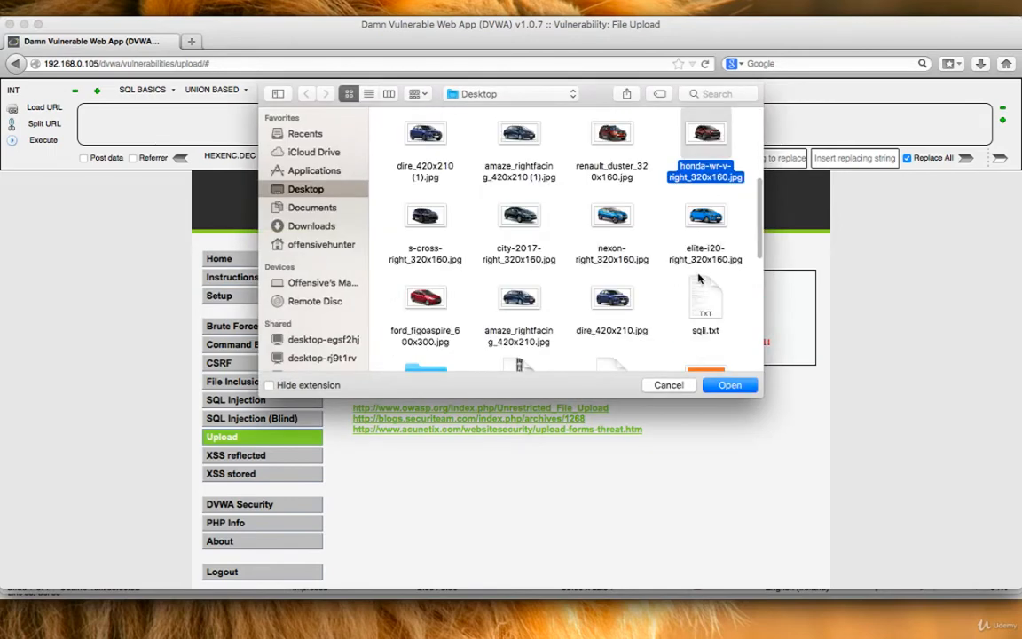
click(730, 383)
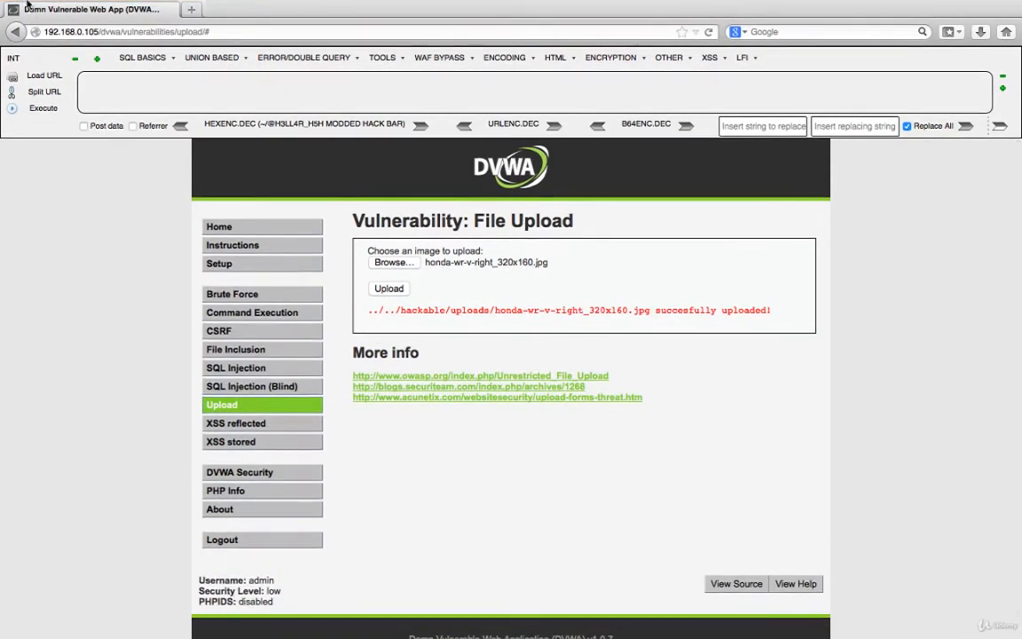
click(207, 9)
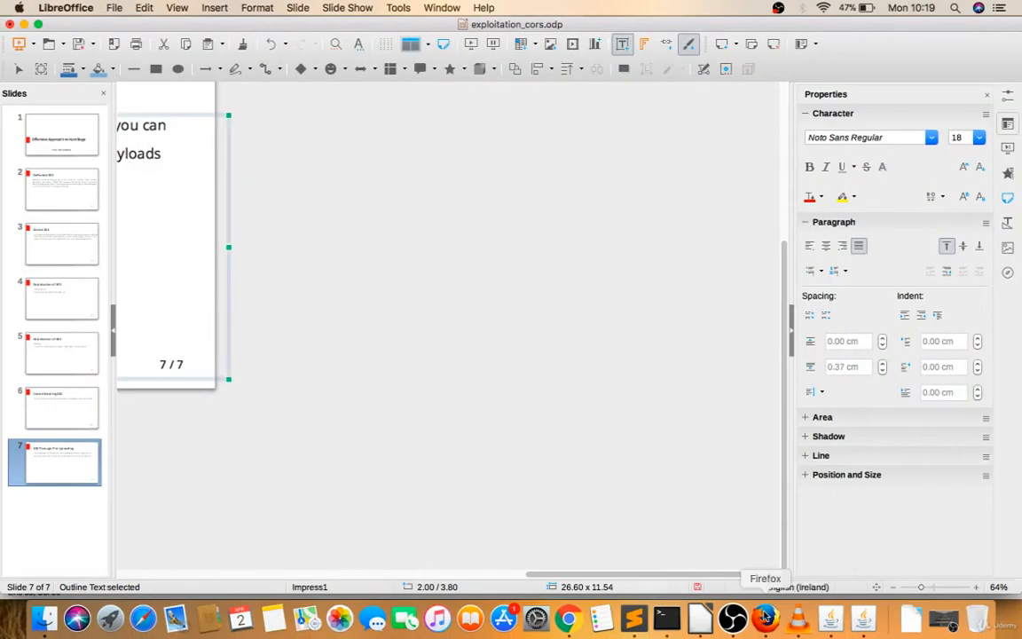
right_click(763, 618)
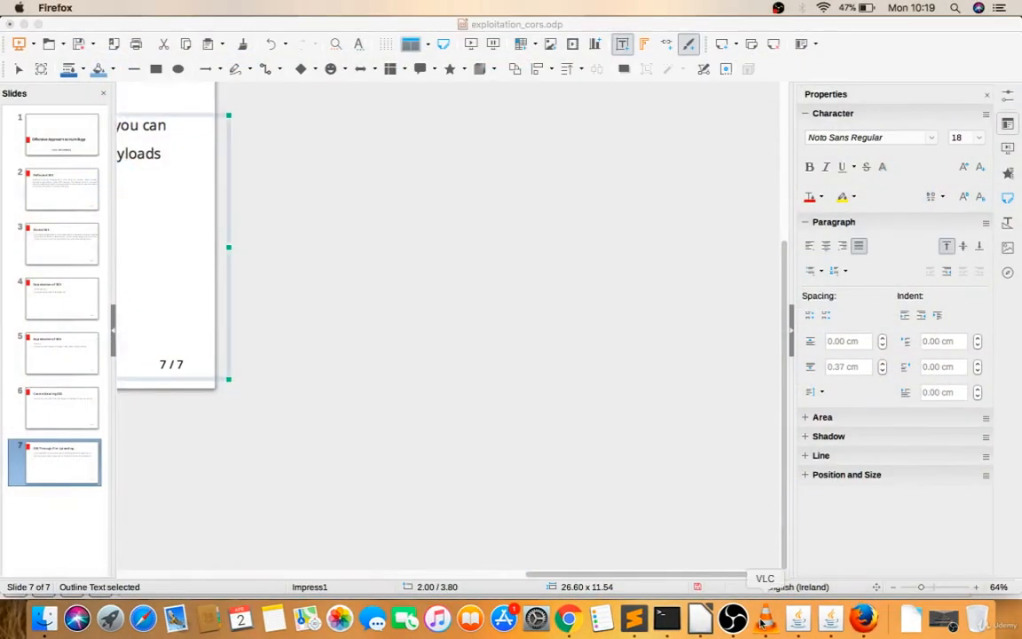
Step: Load 192.168.0.105/dvwa in Firefox and log in as admin
click(863, 618)
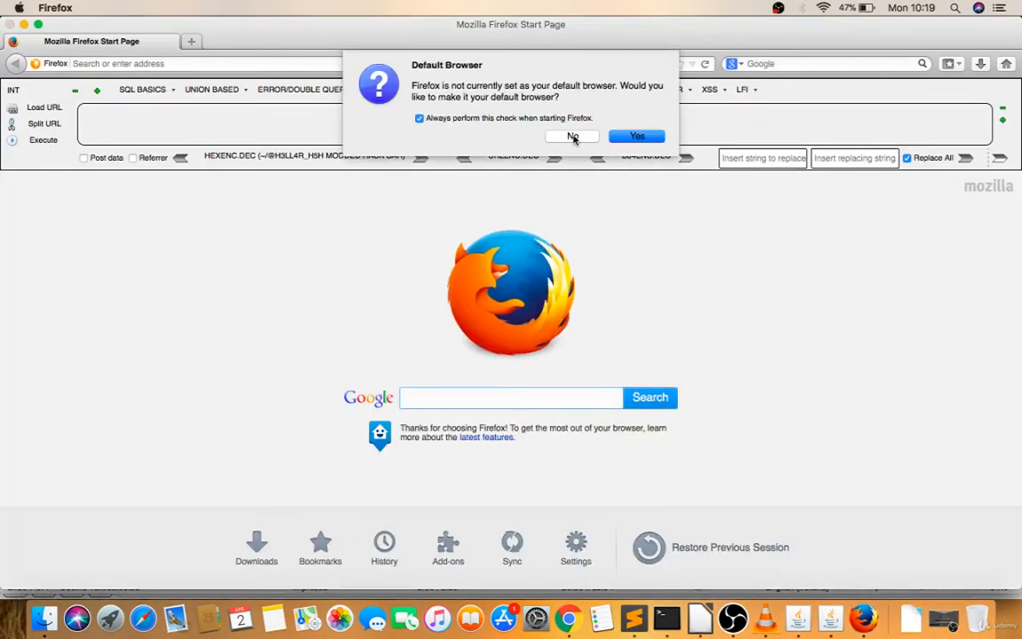
click(571, 135)
text(192.168.0.10)
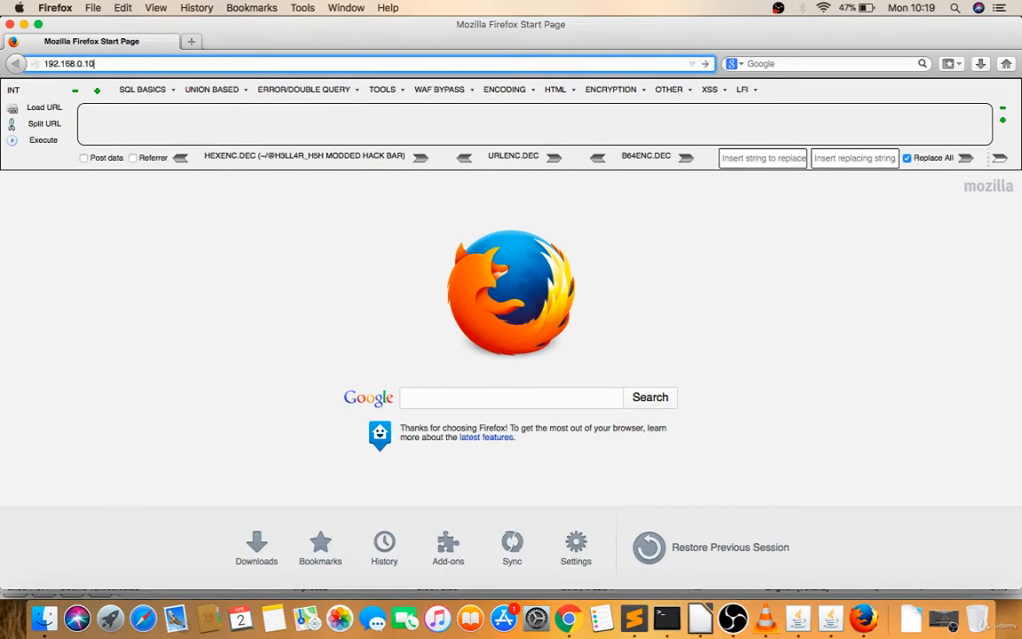
key(Return)
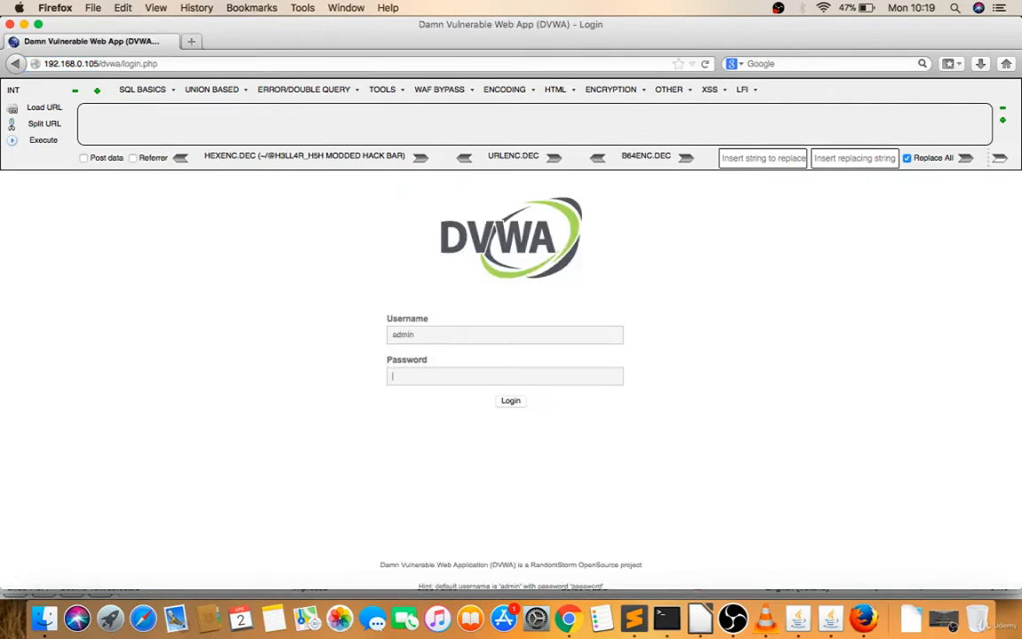
click(511, 401)
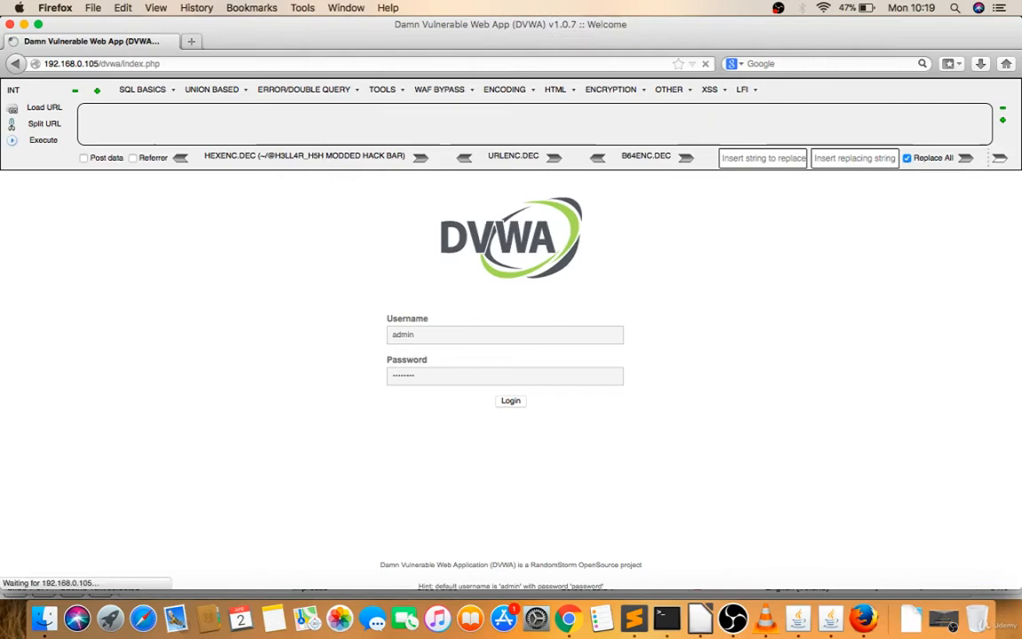
Step: Set DVWA Security to low and submit it
click(511, 401)
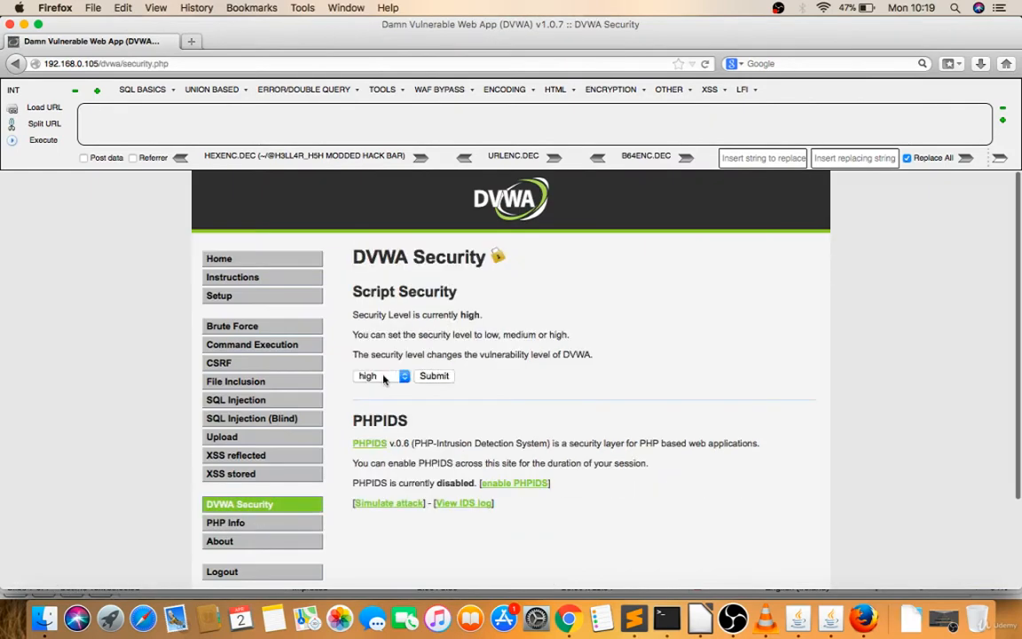
click(434, 377)
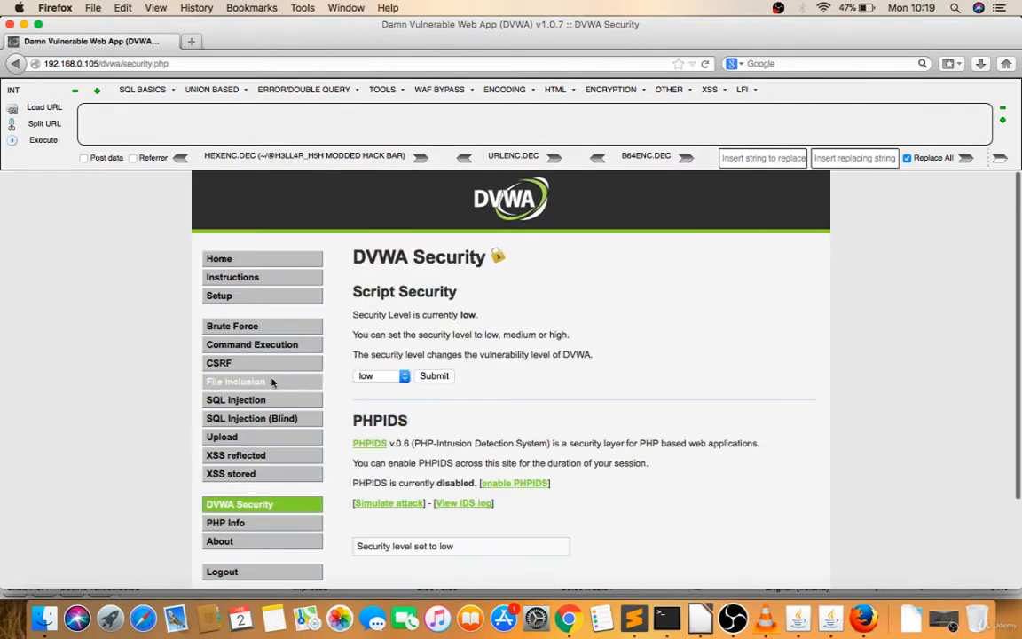
click(222, 437)
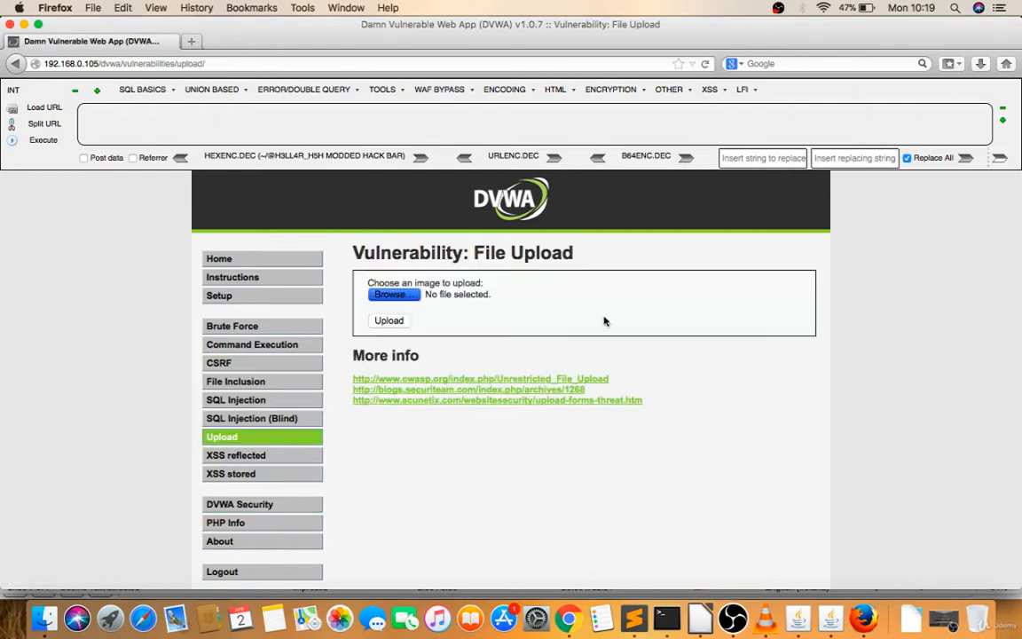
Step: Enable Burp Proxy interception and capture the image upload request from Firefox
click(394, 294)
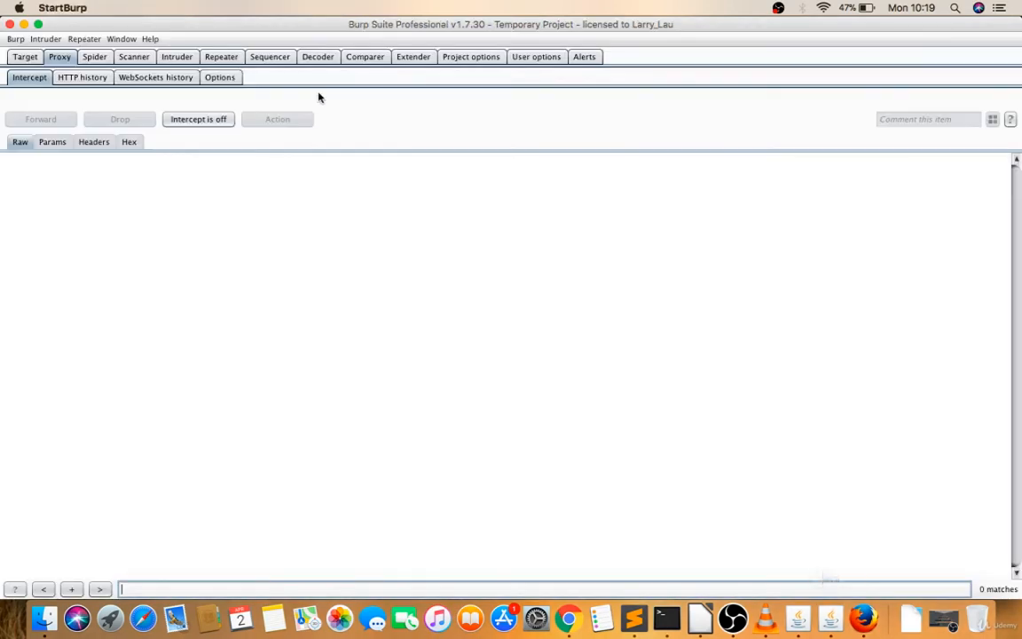
click(198, 119)
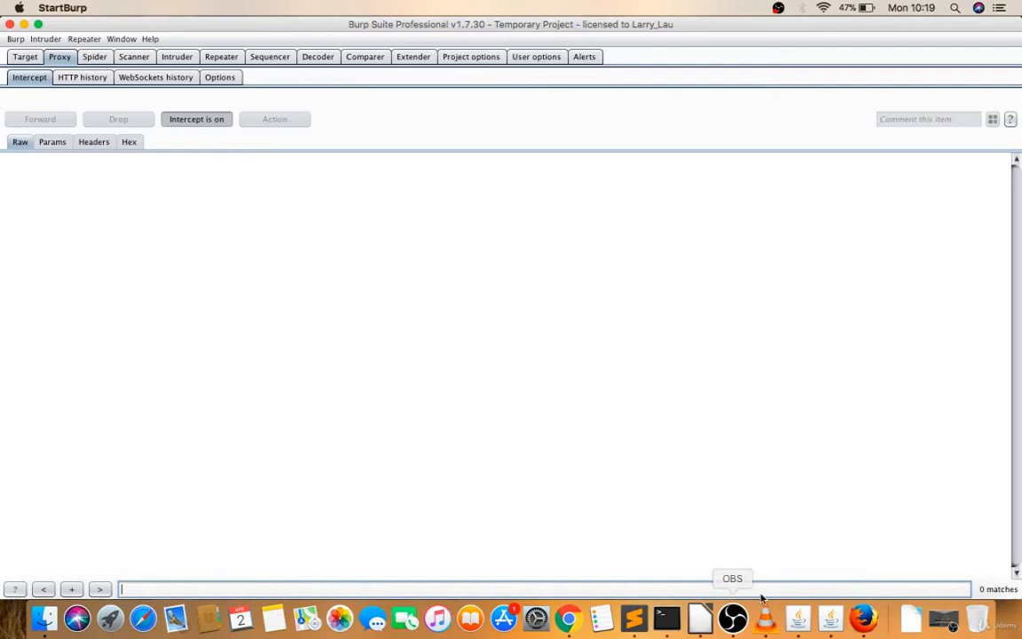
mouse_move(863, 618)
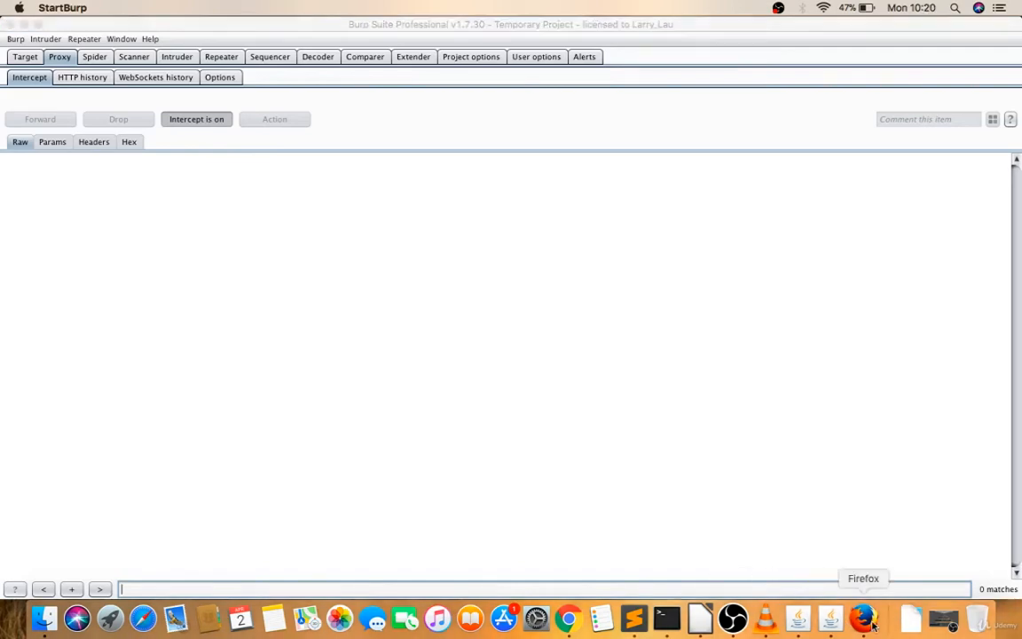
click(863, 618)
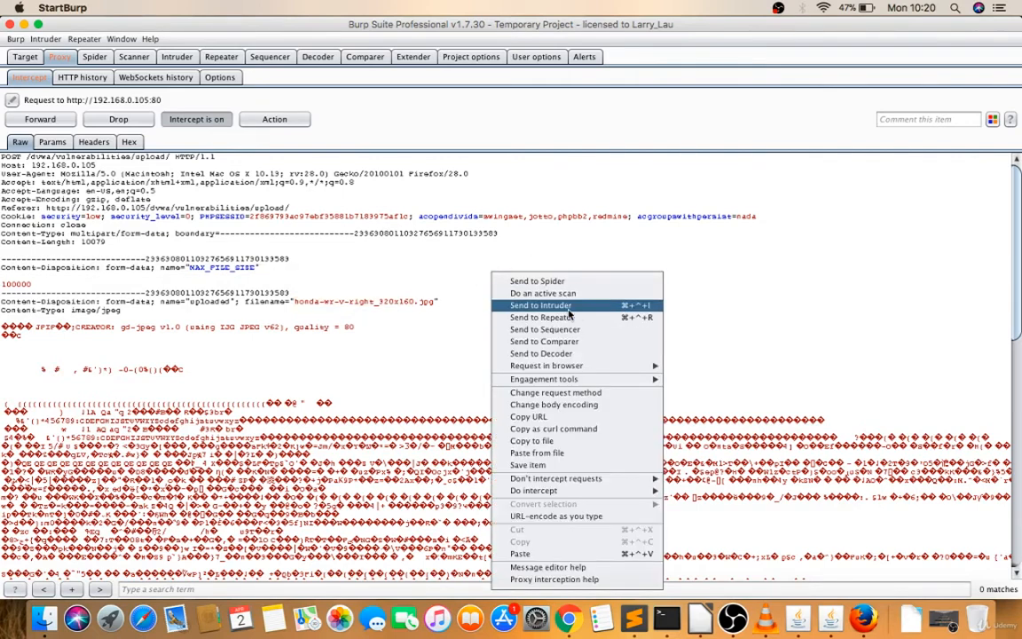
Step: Send the captured request to Intruder and mark the filename value as the payload position
click(539, 305)
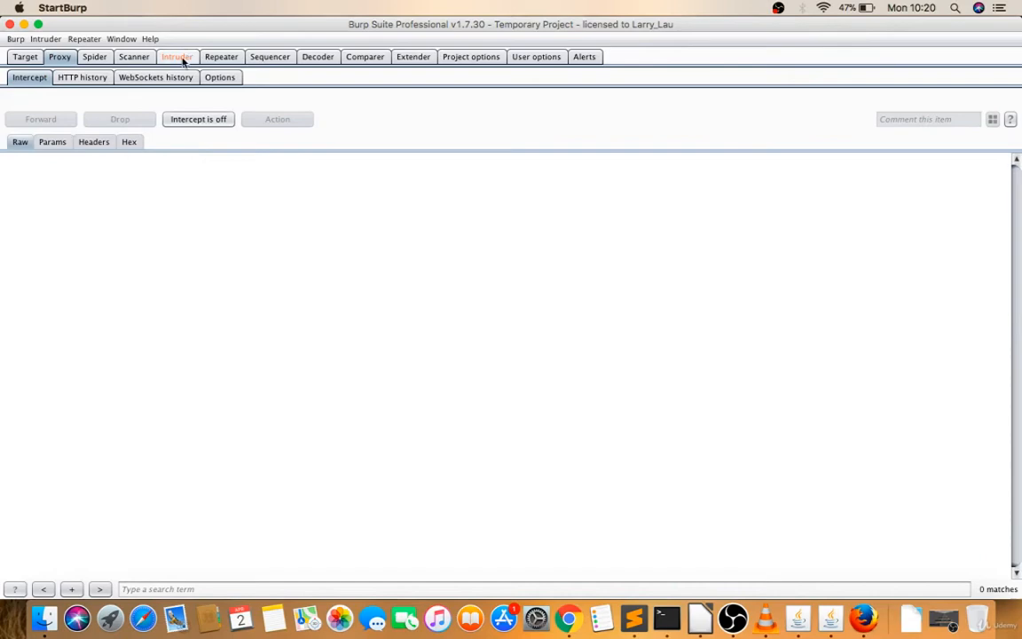
click(175, 55)
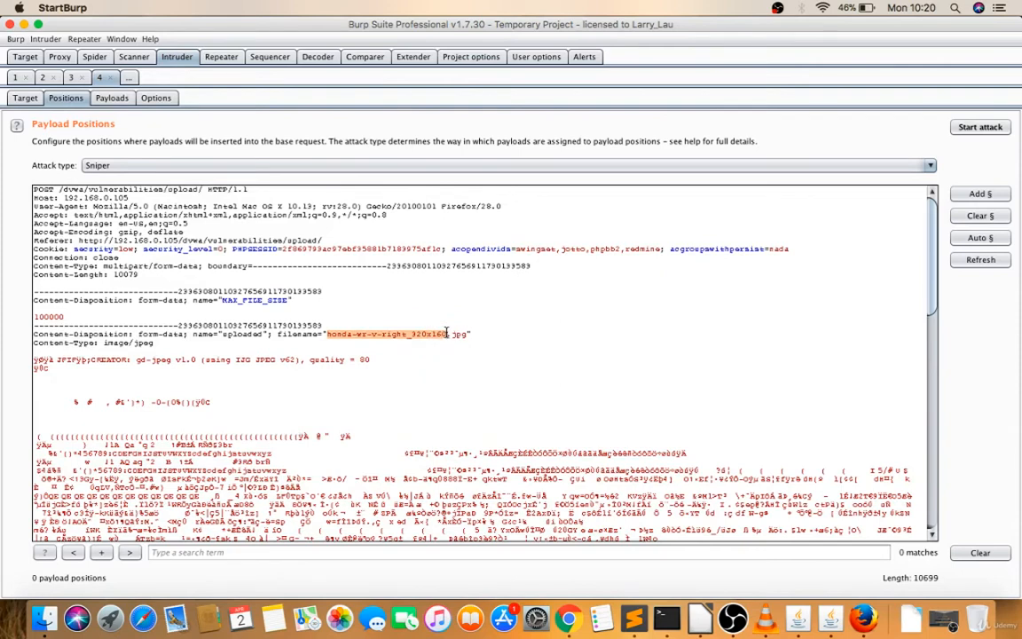
click(980, 194)
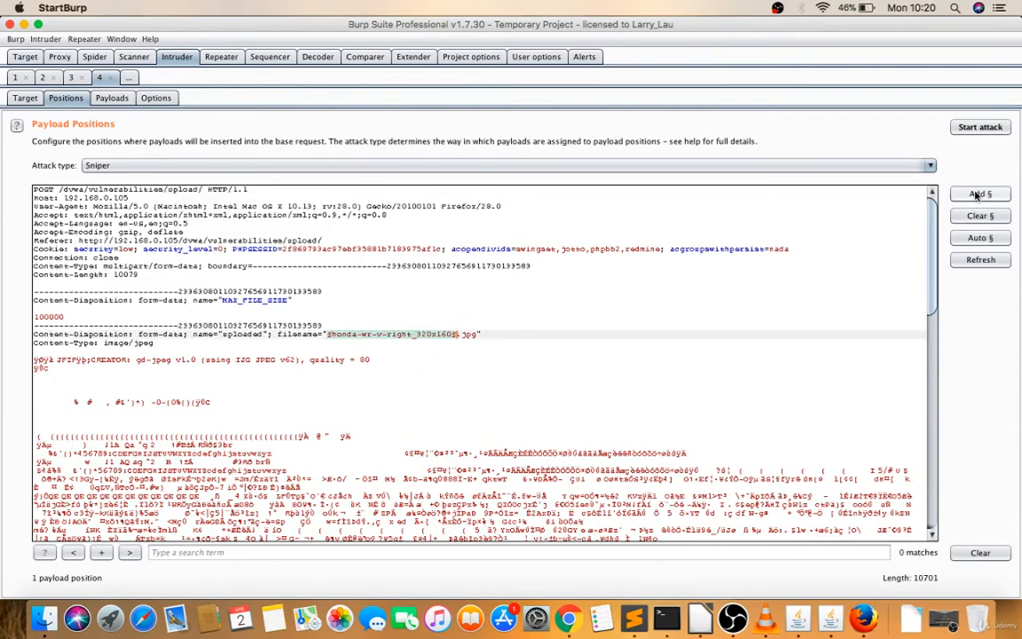
Step: Load the 109 XSS payloads from xss.txt and start the attack
click(112, 98)
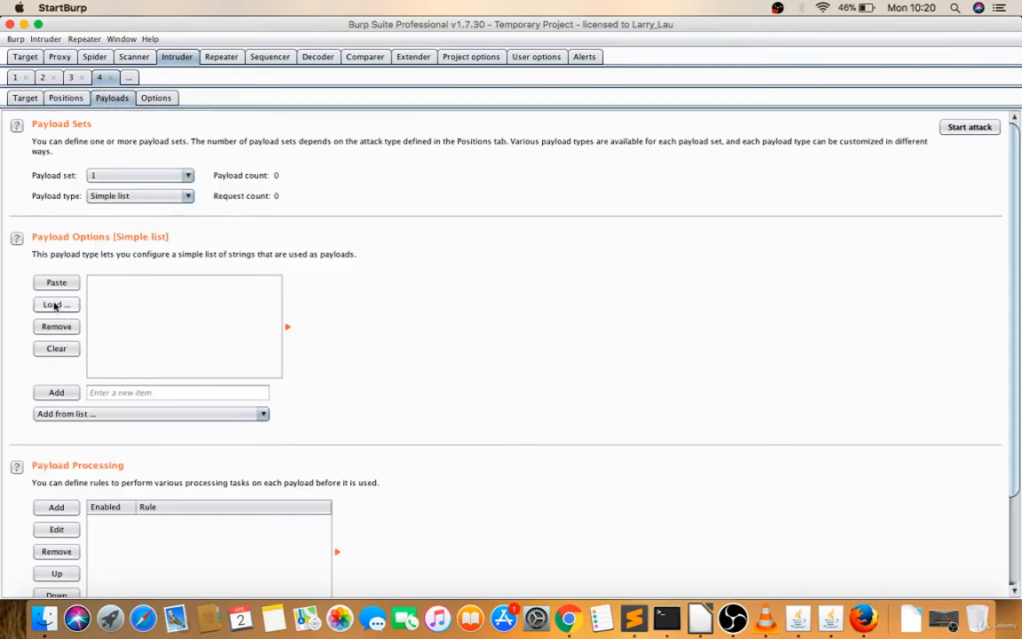
click(57, 305)
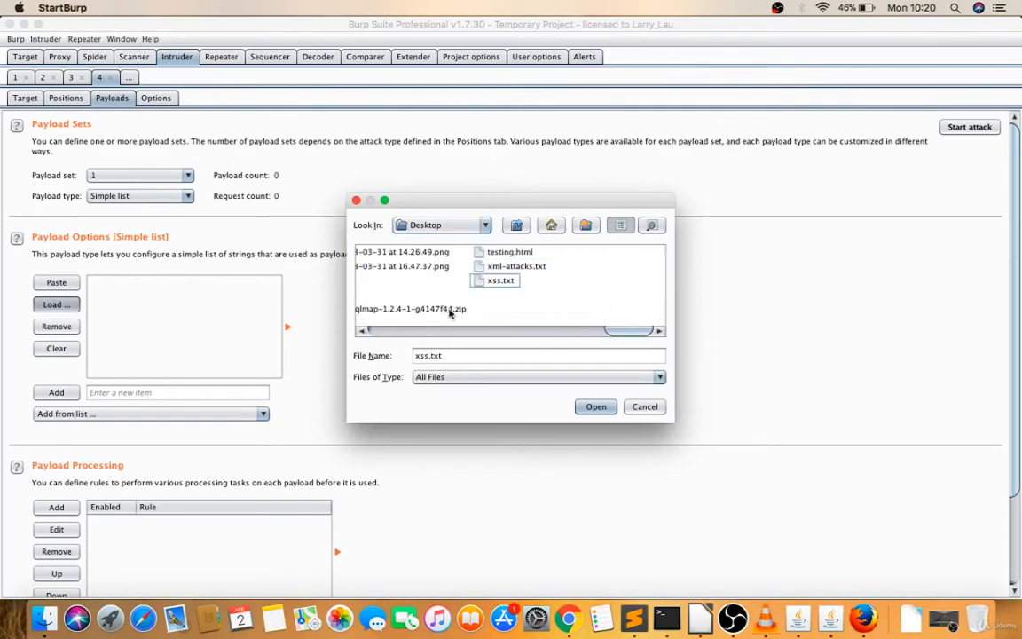
click(596, 407)
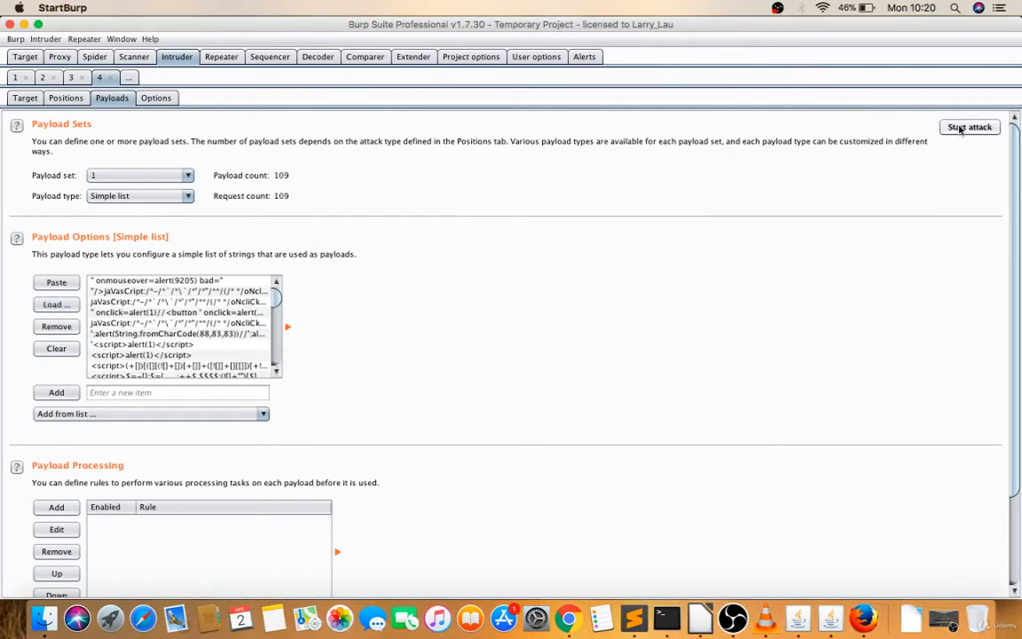
click(969, 127)
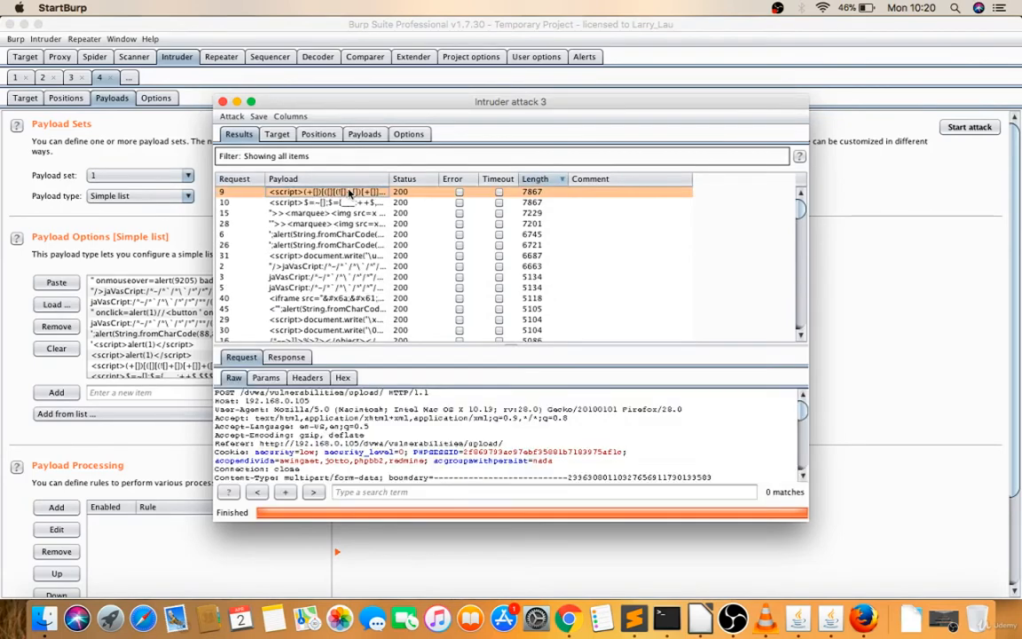
Step: Replay attack result 9's response in Firefox, showing the 'image was not uploaded' error
right_click(327, 191)
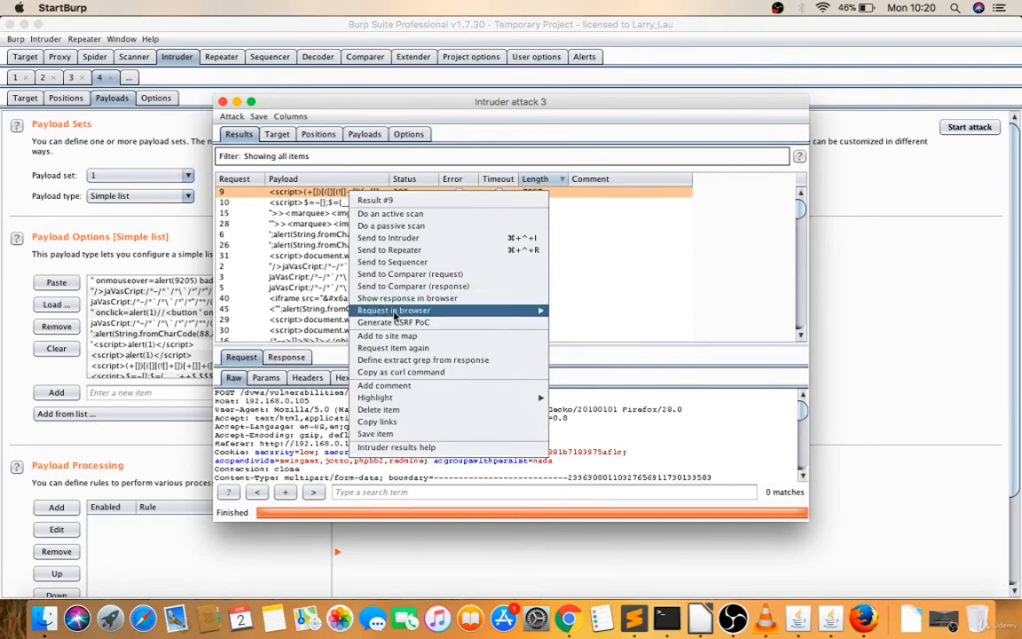
click(408, 298)
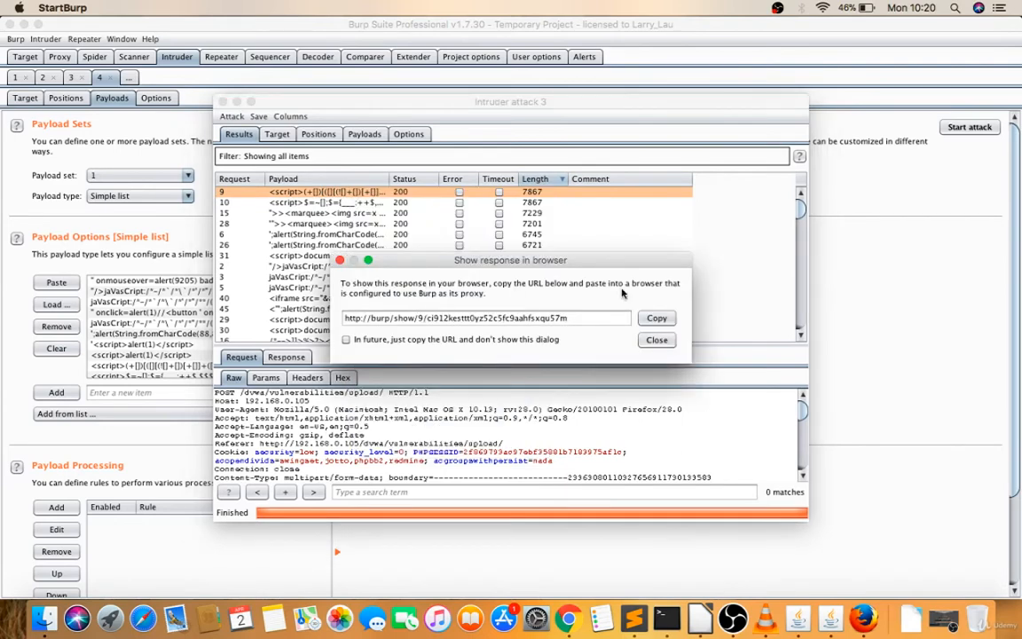
click(656, 341)
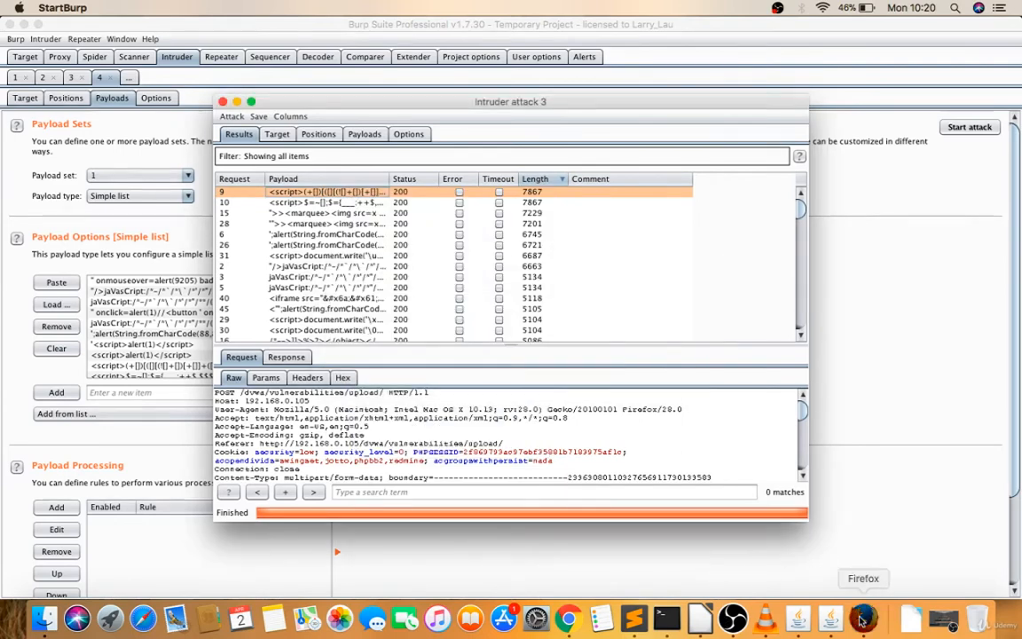
click(863, 618)
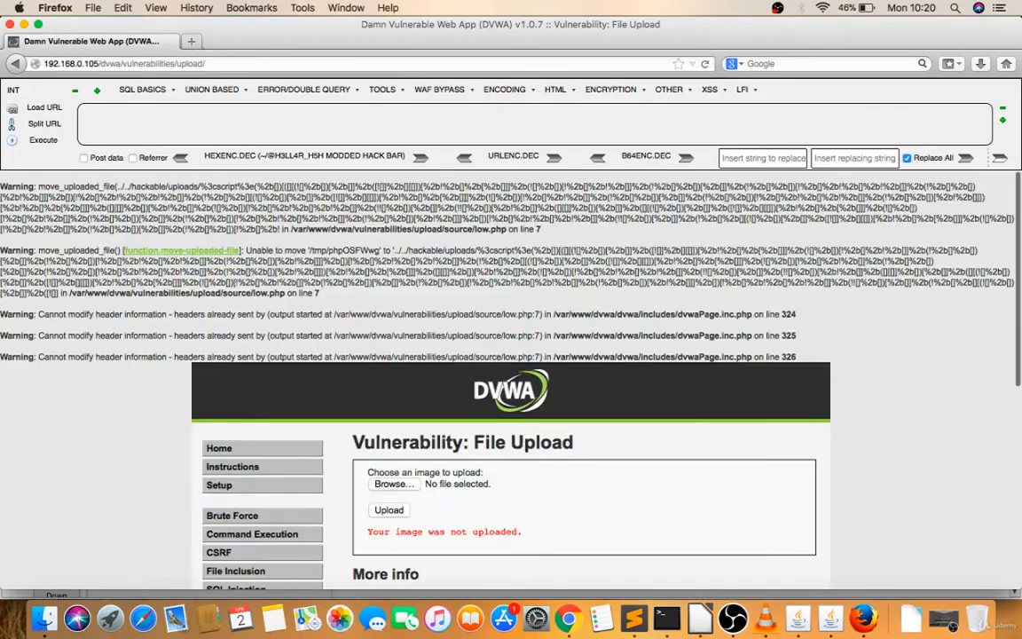
scroll(down, 3)
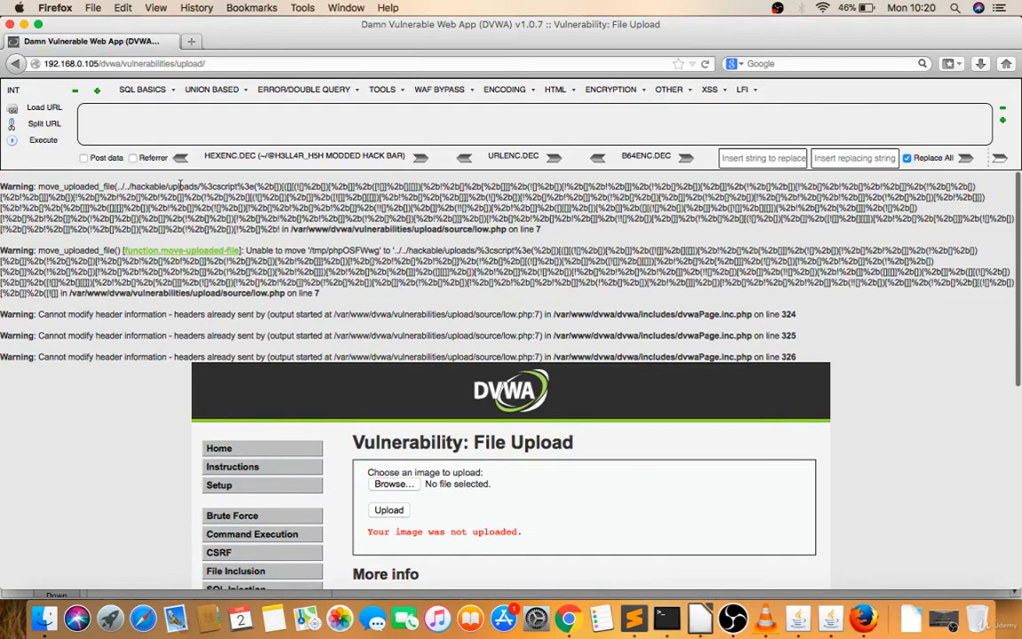
Step: Request result 10 in the browser, then close the attack results
right_click(323, 202)
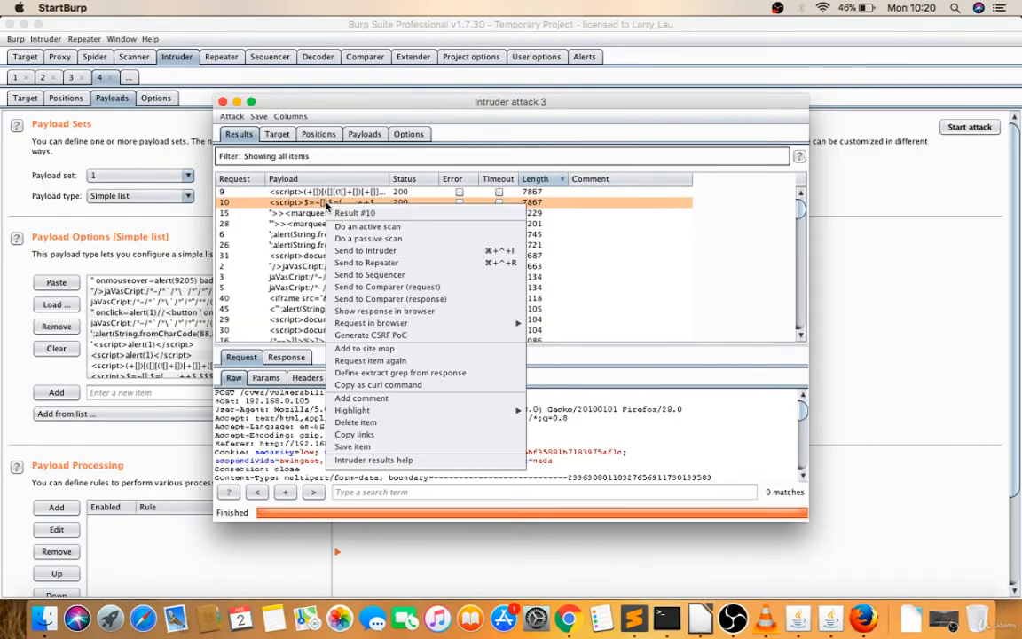
click(384, 311)
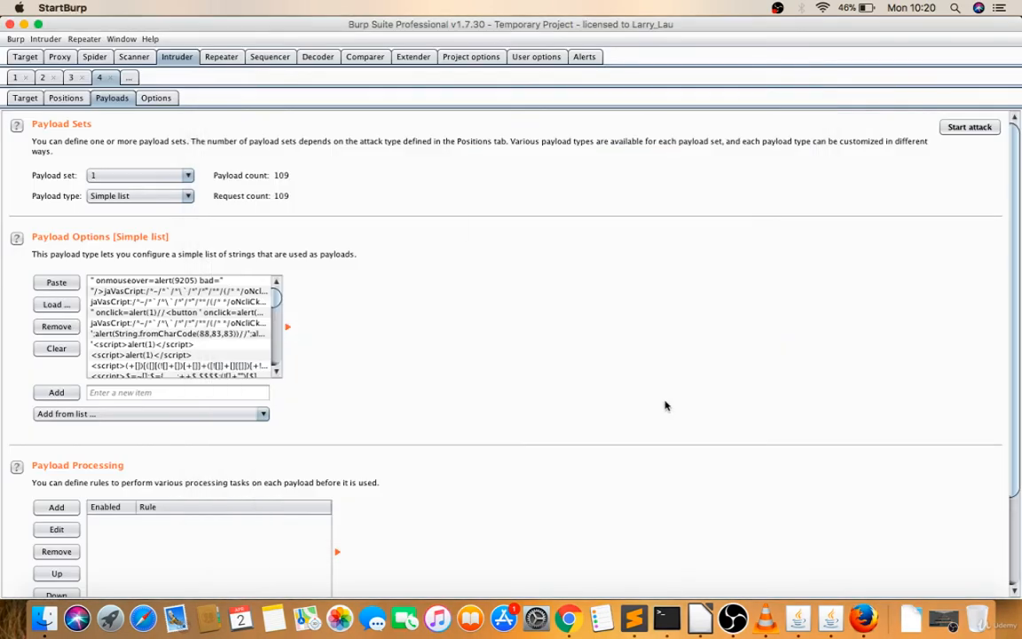
mouse_move(744, 316)
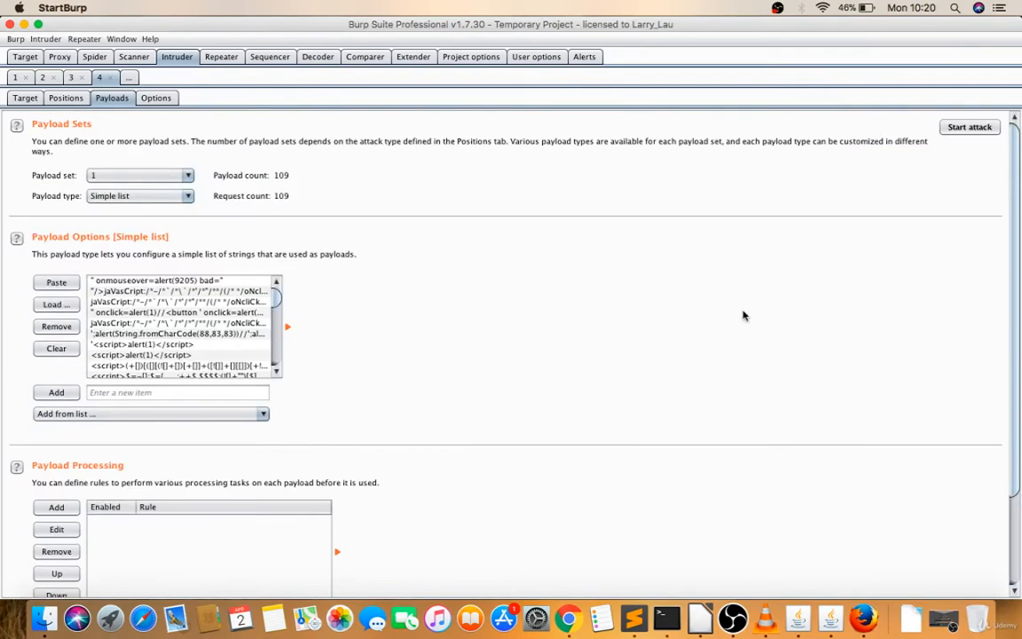
Step: Rerun the attack, sort results by Length, and request result 105's response in the browser
click(969, 128)
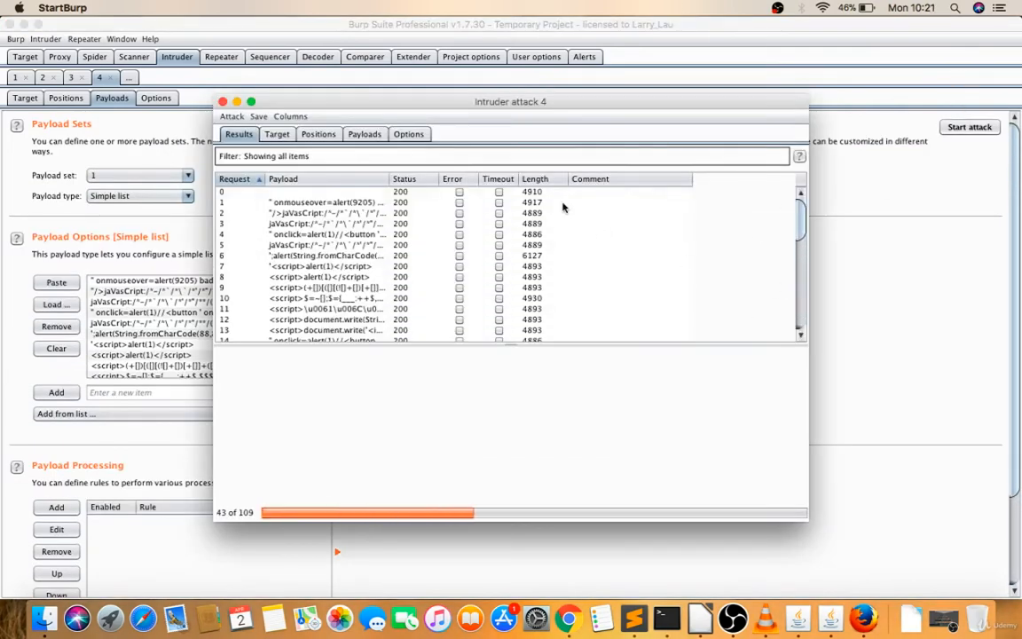
click(536, 178)
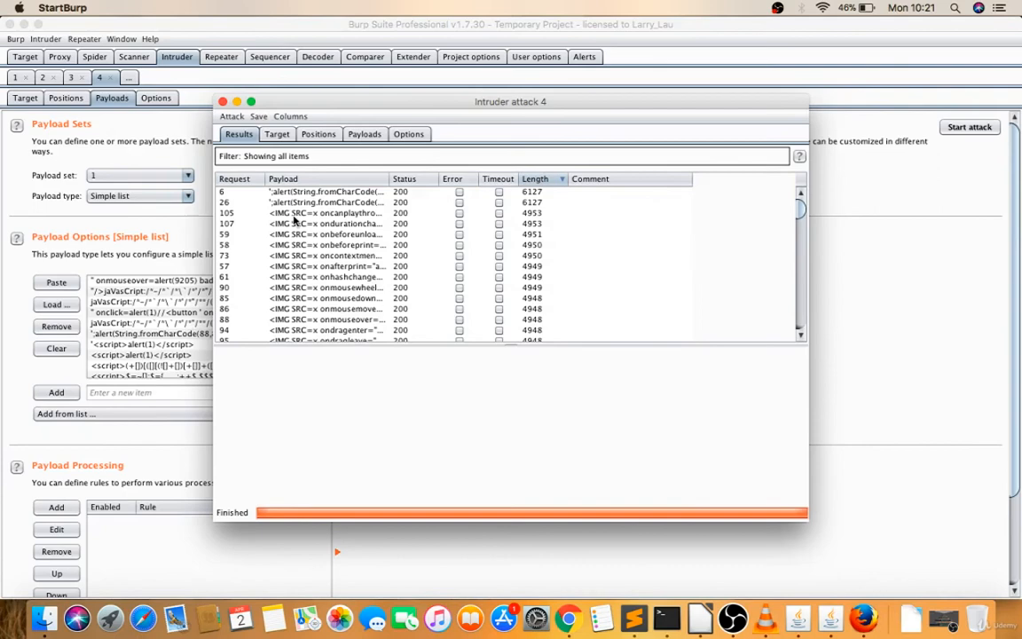
right_click(327, 192)
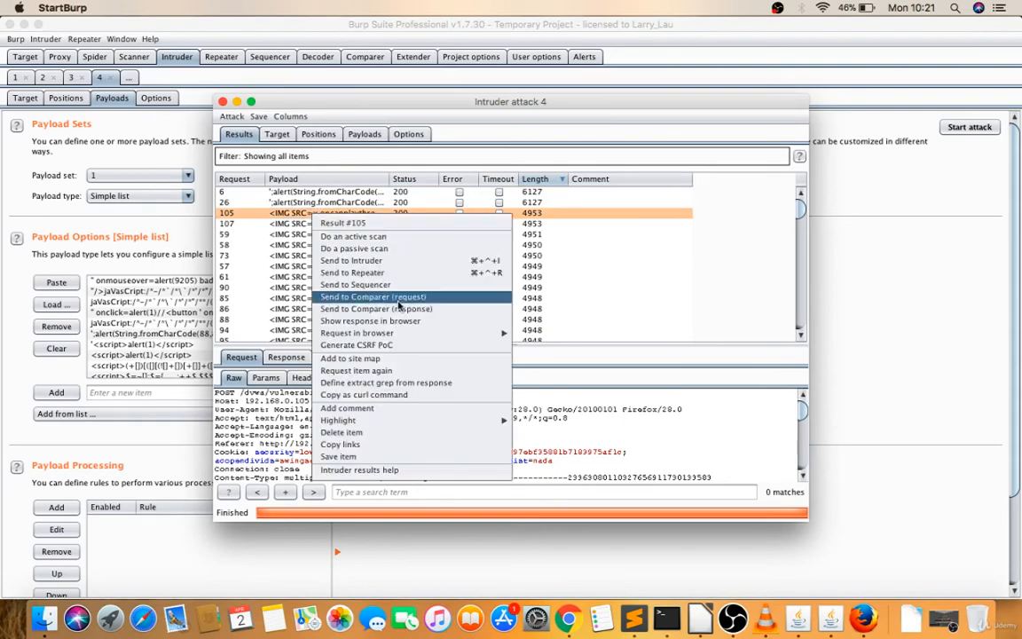
click(371, 319)
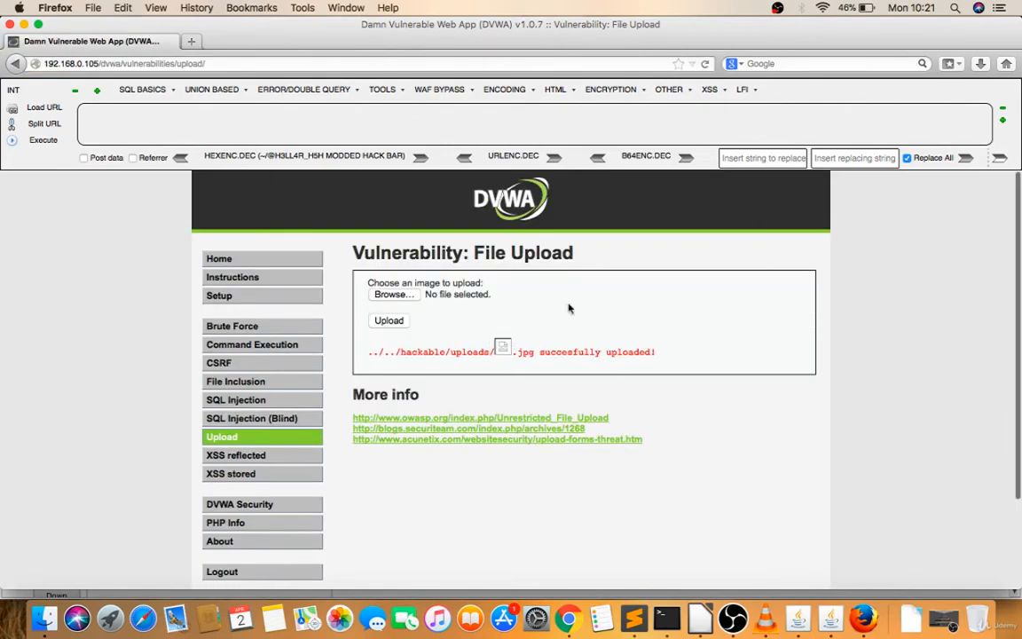
mouse_move(426, 371)
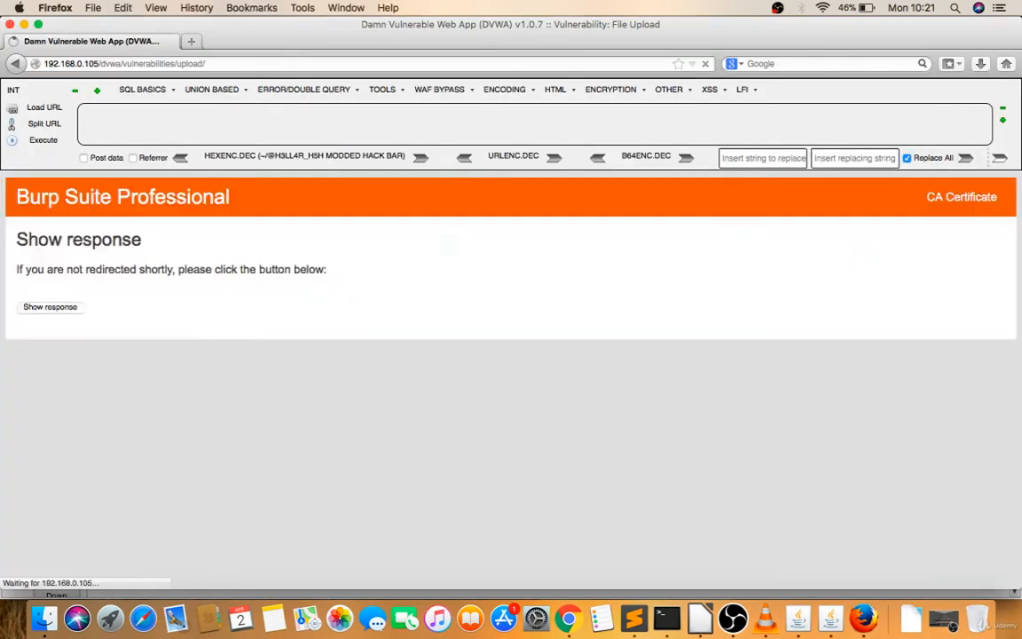
Step: Load the replayed response confirming the .jpg upload, then switch to the LibreOffice presentation
click(50, 305)
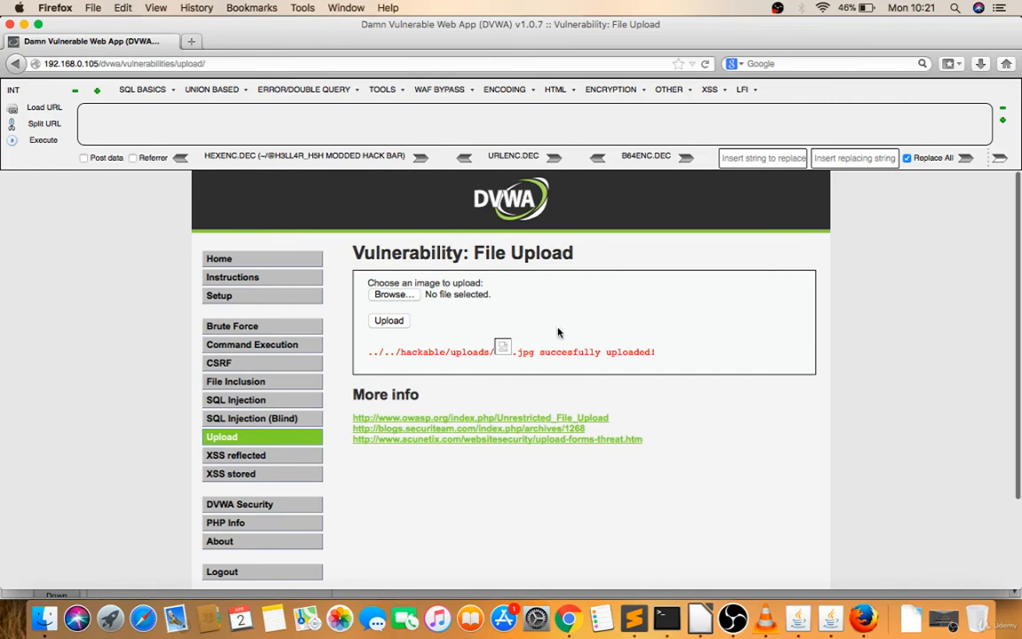
scroll(down, 3)
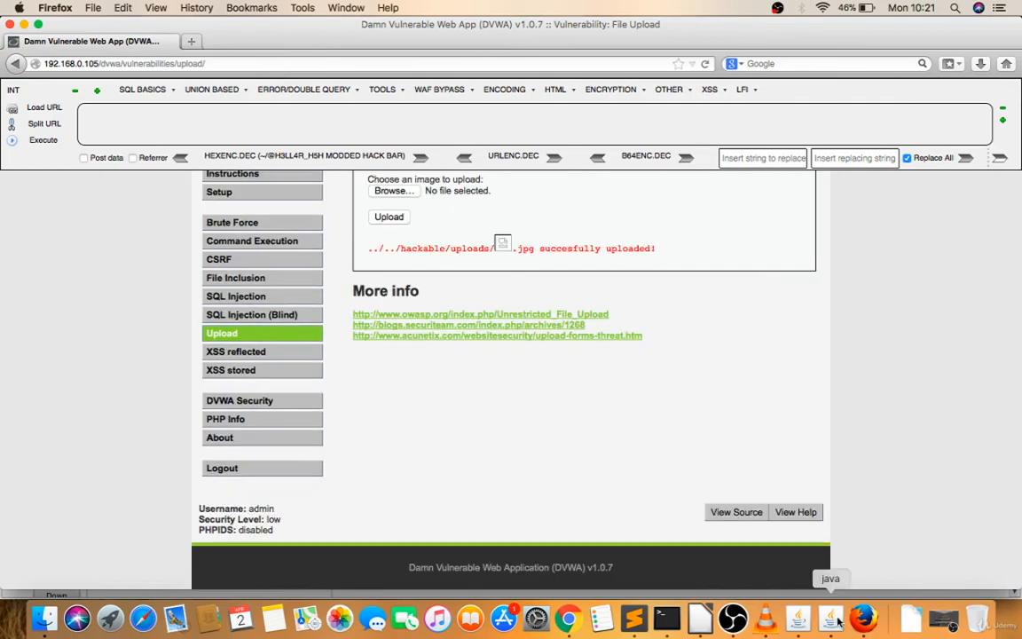
mouse_move(699, 618)
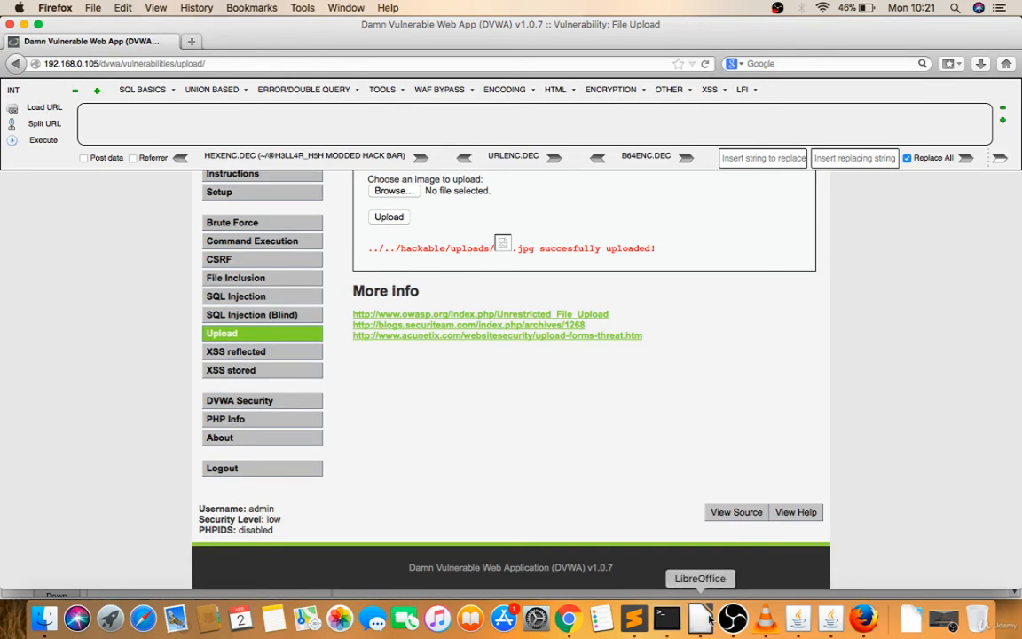
click(699, 617)
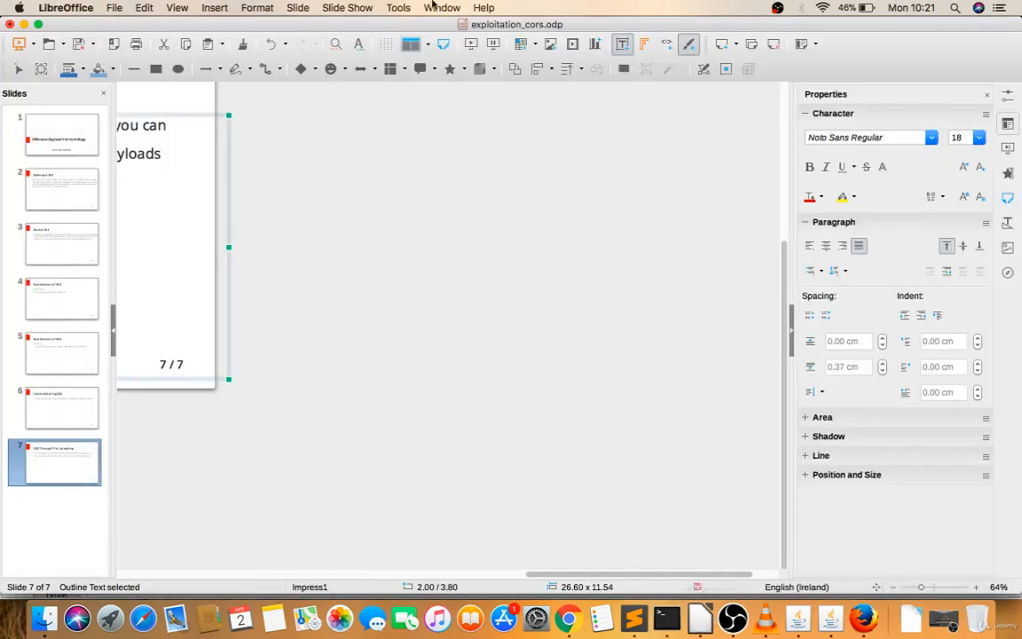